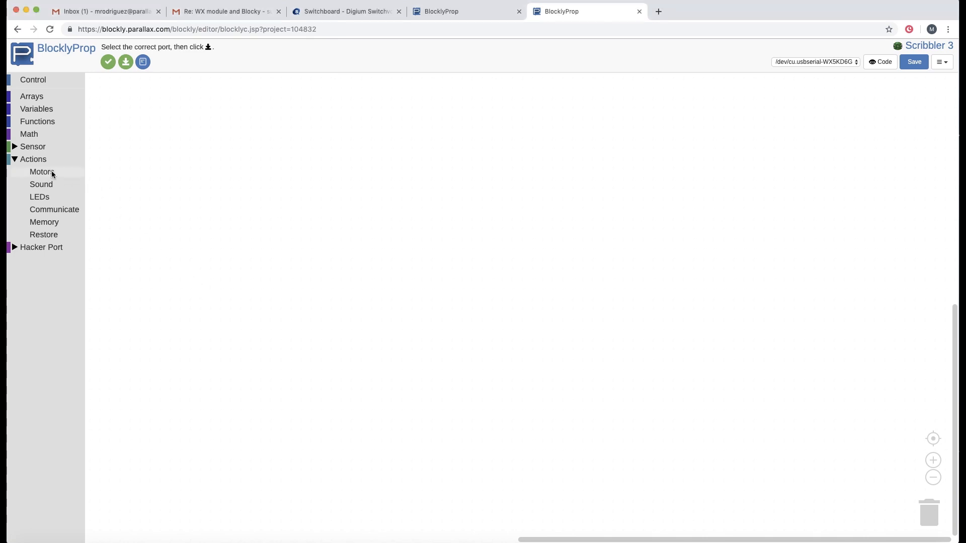
Add a Motors drive-distances block in centimeters (50, 50, 75) and download it to EEPROM.
{"action": "left_click", "coordinate": [41, 172]}
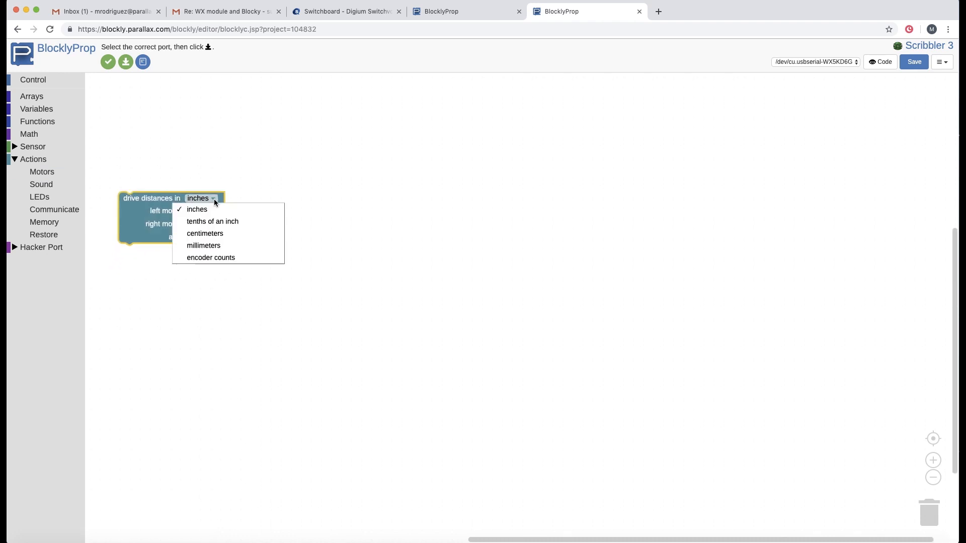
{"action": "left_click", "coordinate": [205, 234]}
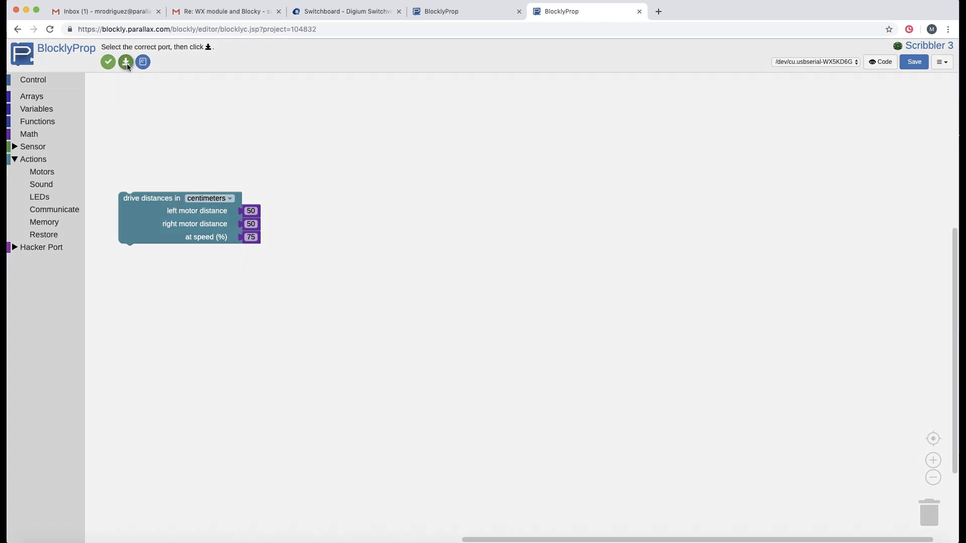
{"action": "left_click", "coordinate": [126, 61]}
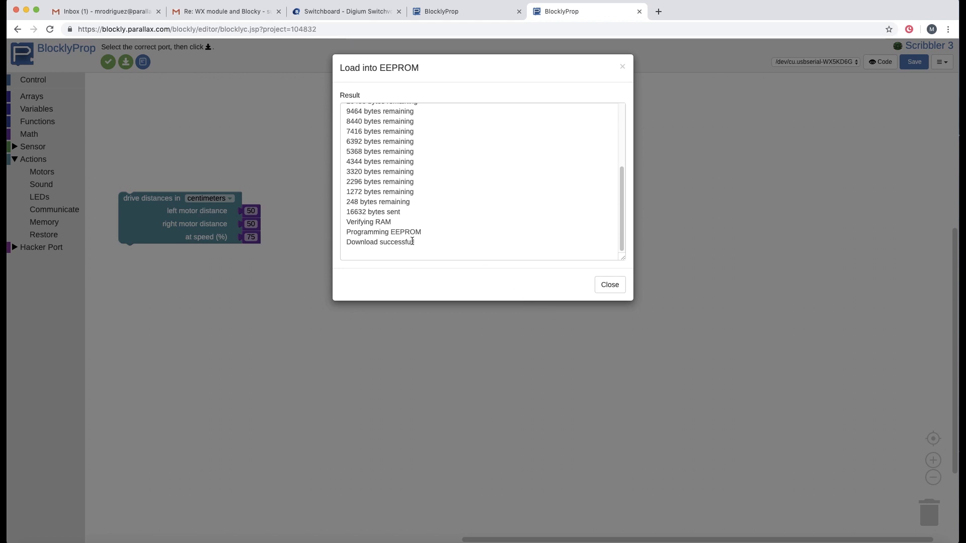
{"action": "left_click", "coordinate": [609, 285]}
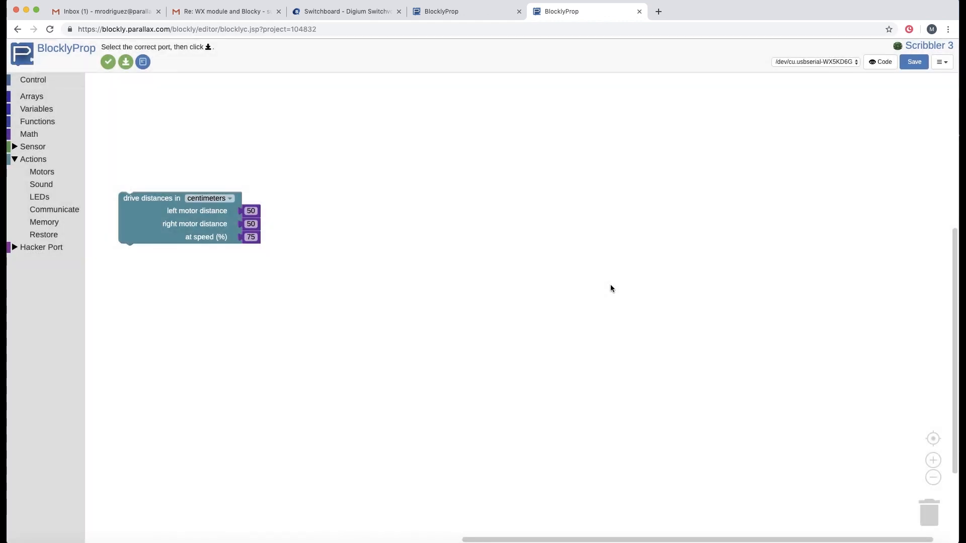